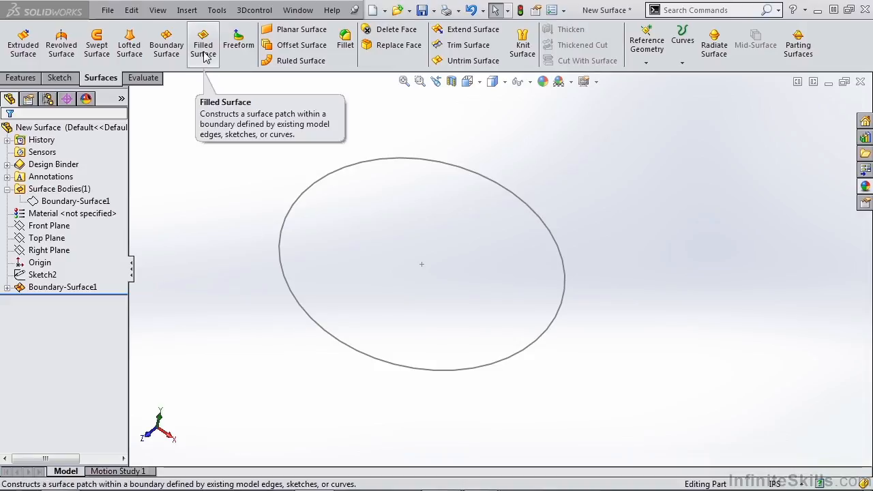
- Begin a Filled Surface feature and keep its edge setting at Contact, boundary still empty
left_click(202, 41)
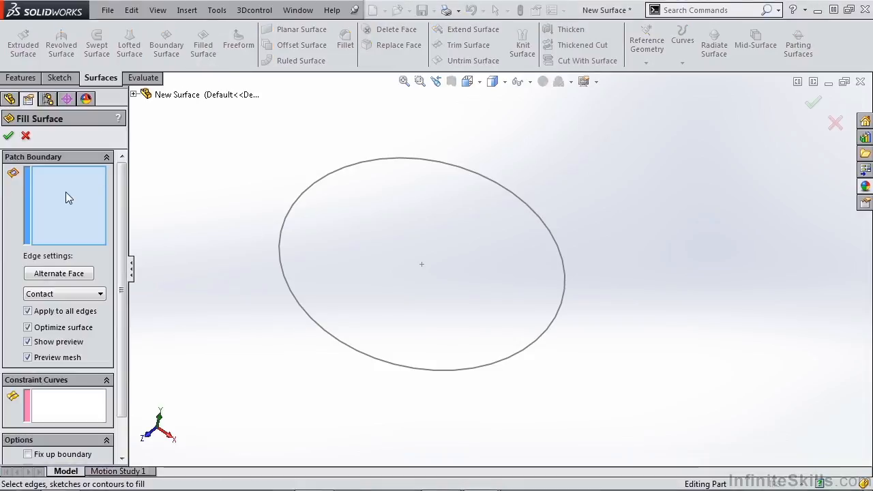
mouse_move(66, 198)
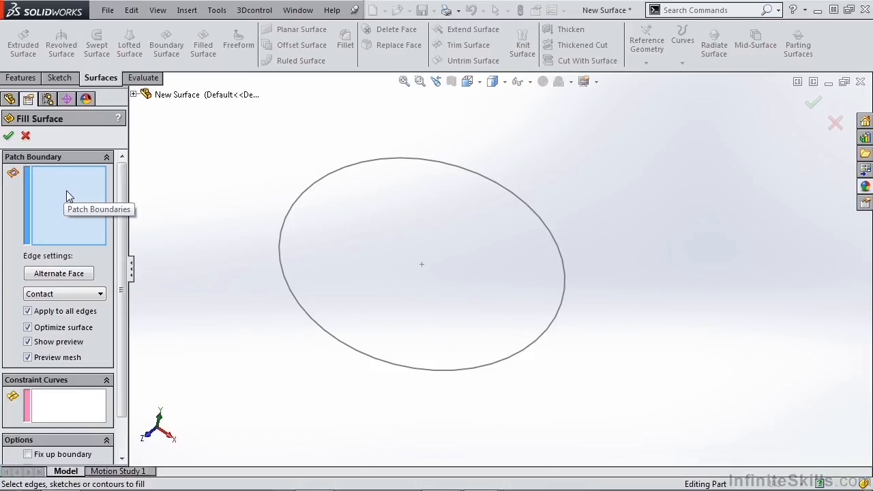
left_click(330, 182)
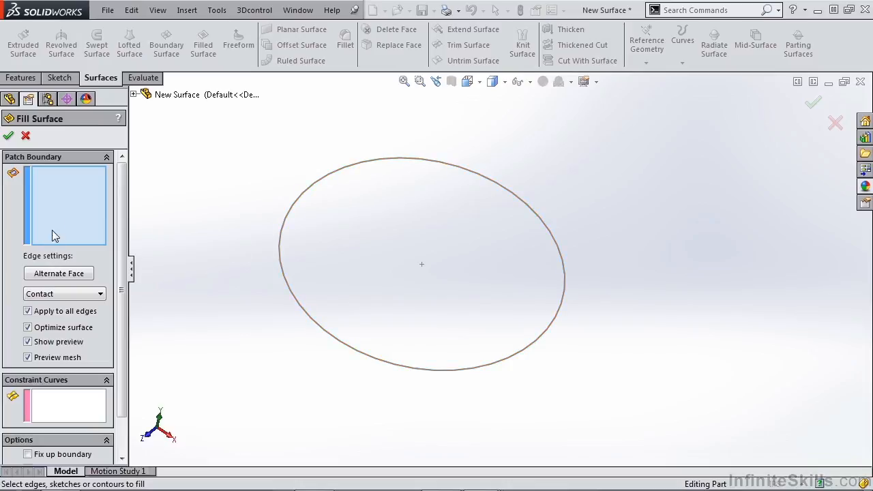
mouse_move(55, 218)
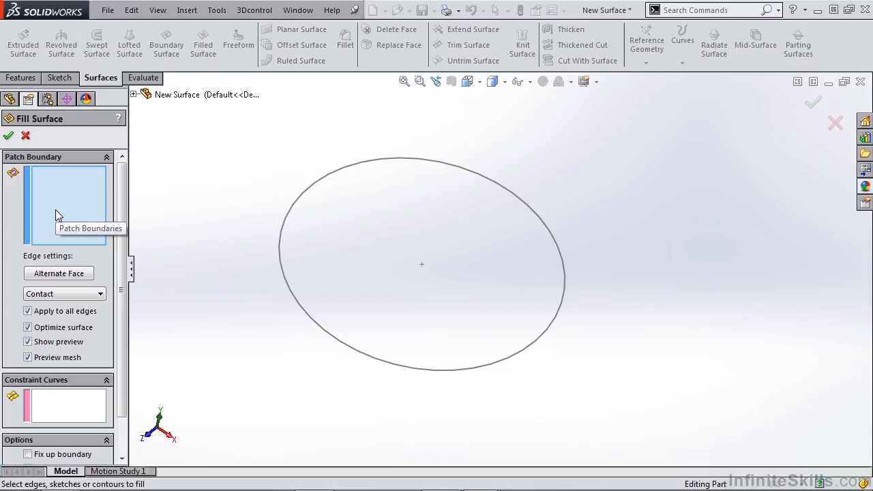
mouse_move(118, 211)
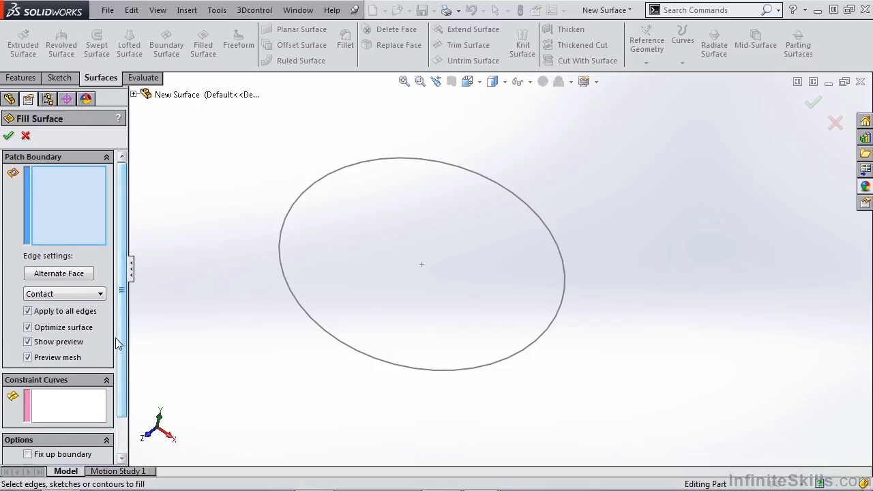
left_click(64, 294)
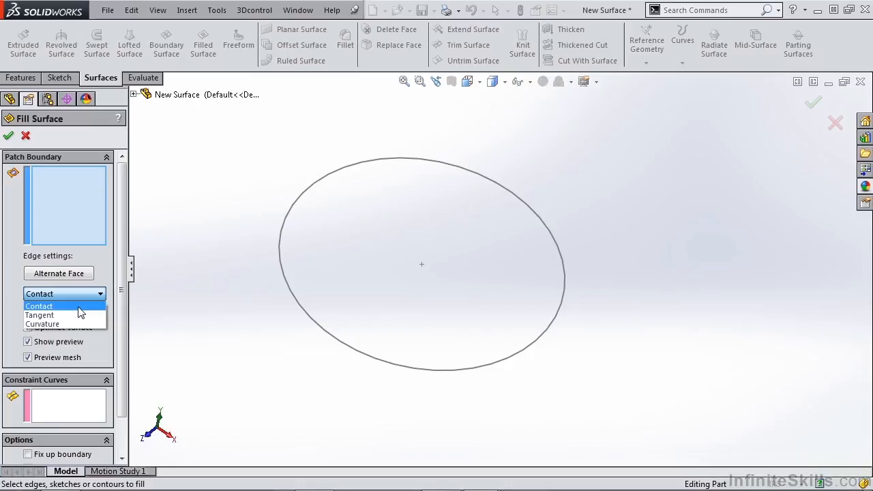
left_click(38, 305)
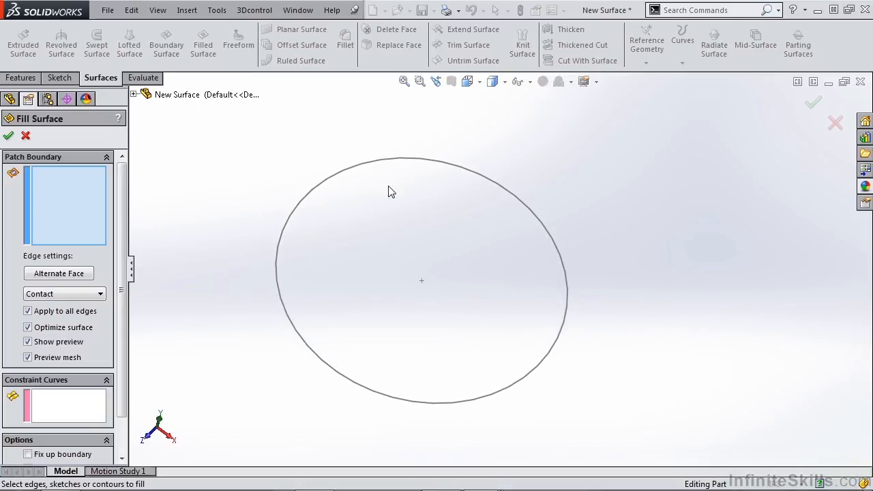
- Fill the ellipse Sketch1 with contact continuity, creating Surface-Fill2 beside Boundary-Surface1
left_click(398, 167)
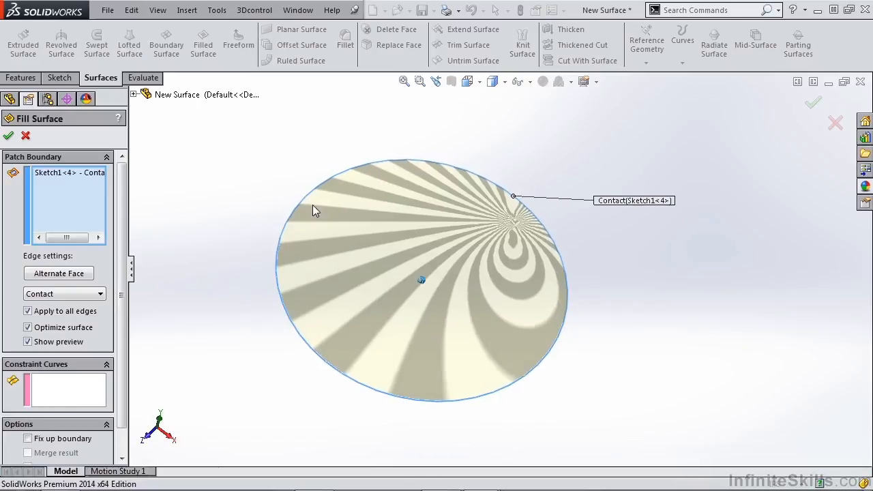
mouse_move(65, 294)
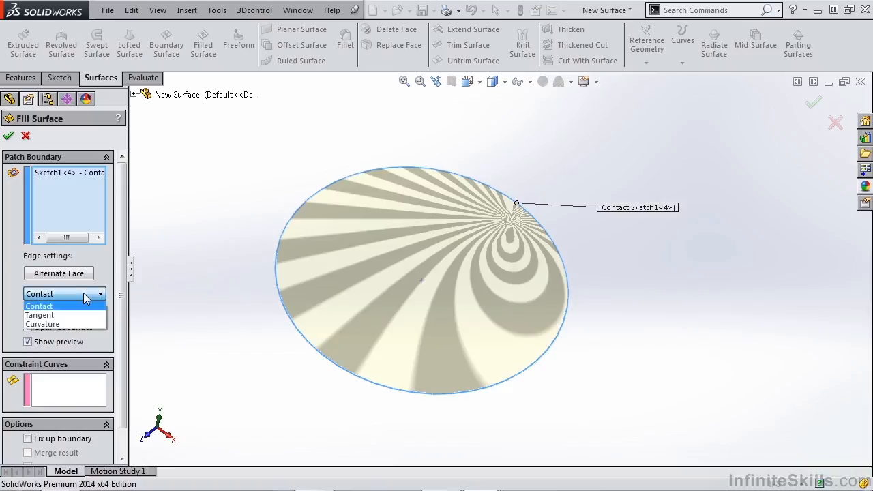
mouse_move(65, 315)
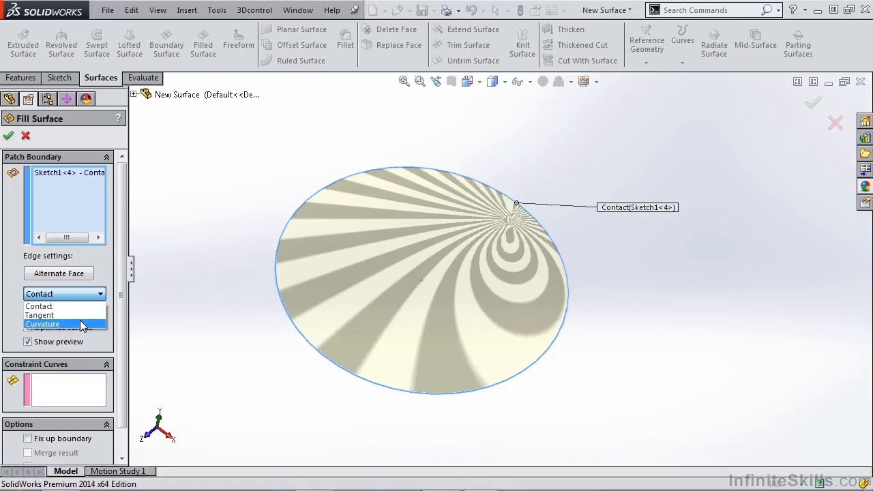
left_click(39, 306)
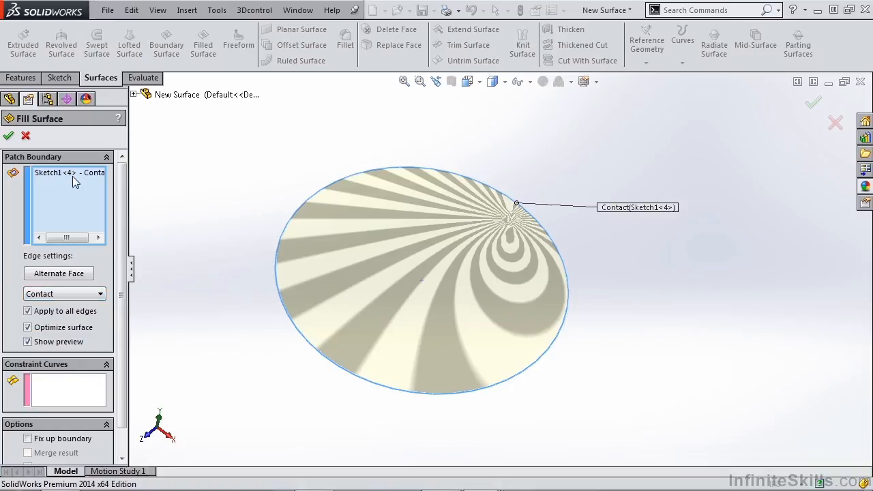
mouse_move(305, 188)
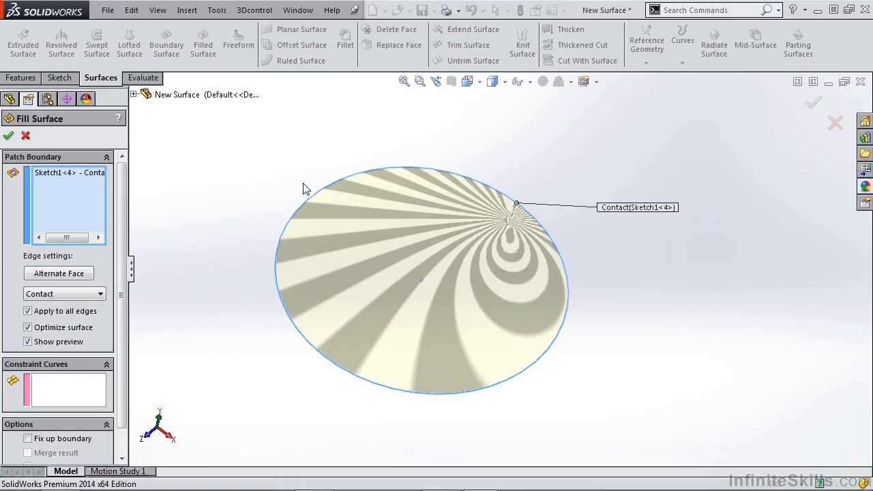
mouse_move(373, 426)
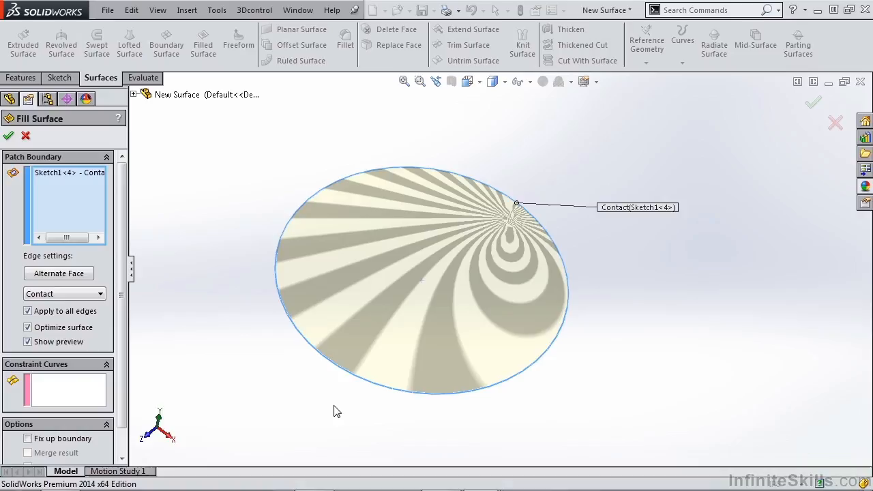
left_click(27, 311)
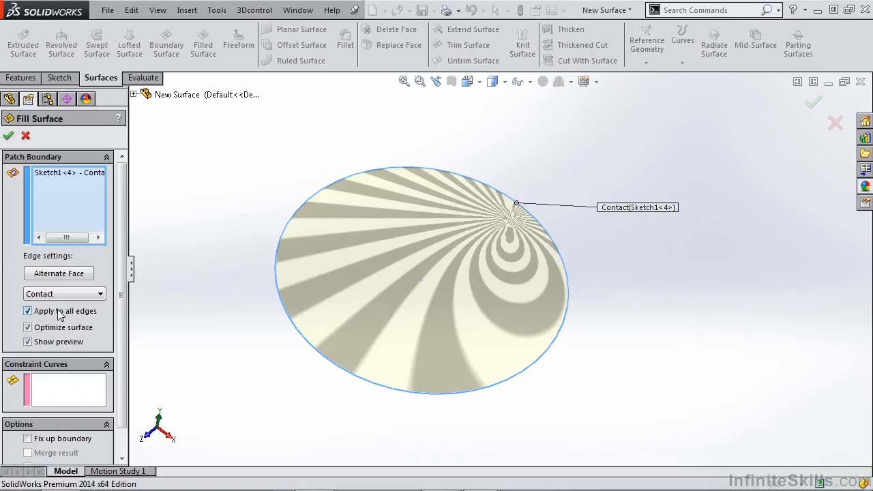
left_click(64, 293)
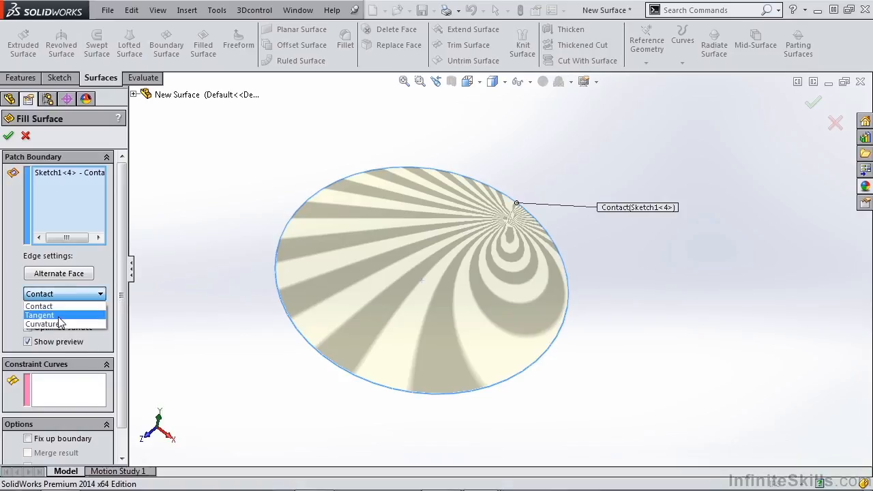
left_click(38, 306)
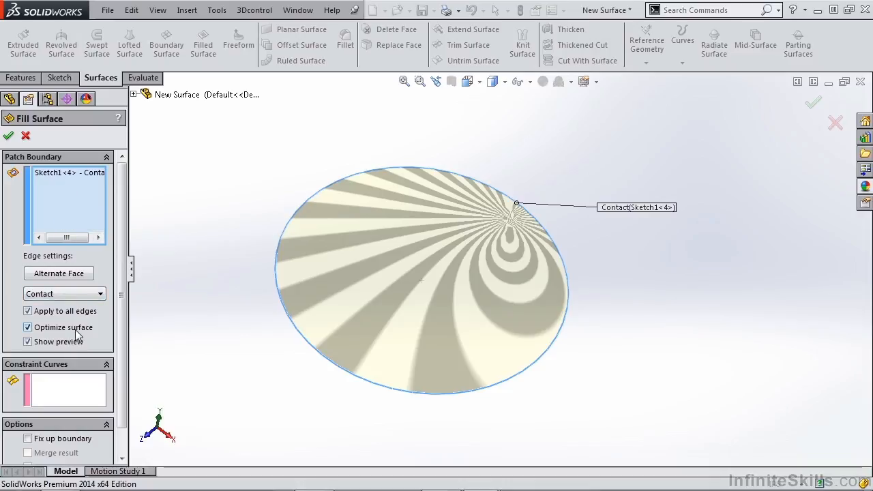
left_click(27, 341)
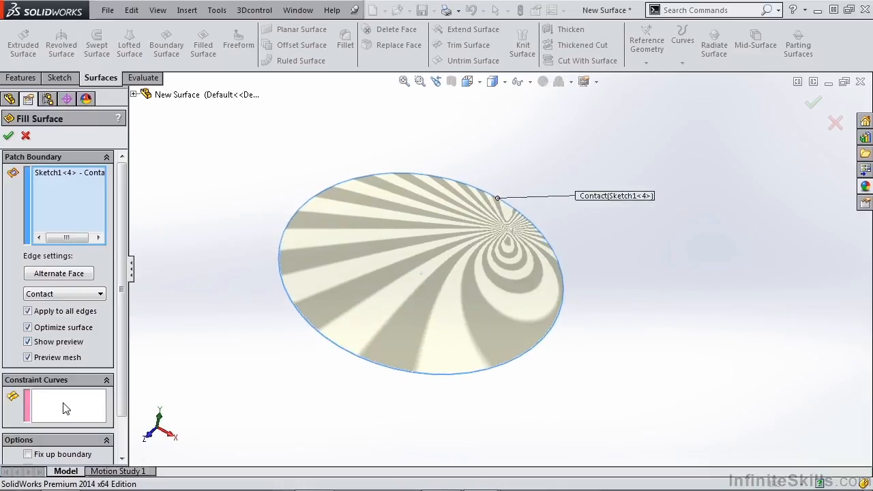
mouse_move(65, 407)
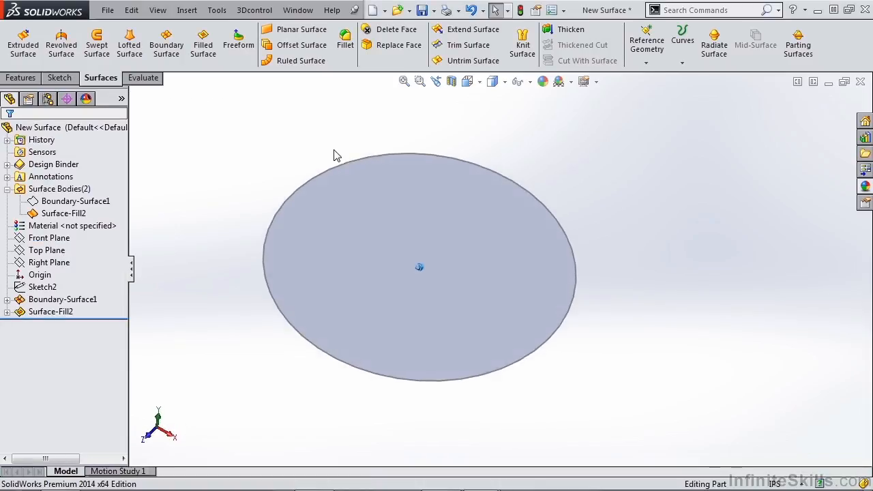
mouse_move(338, 153)
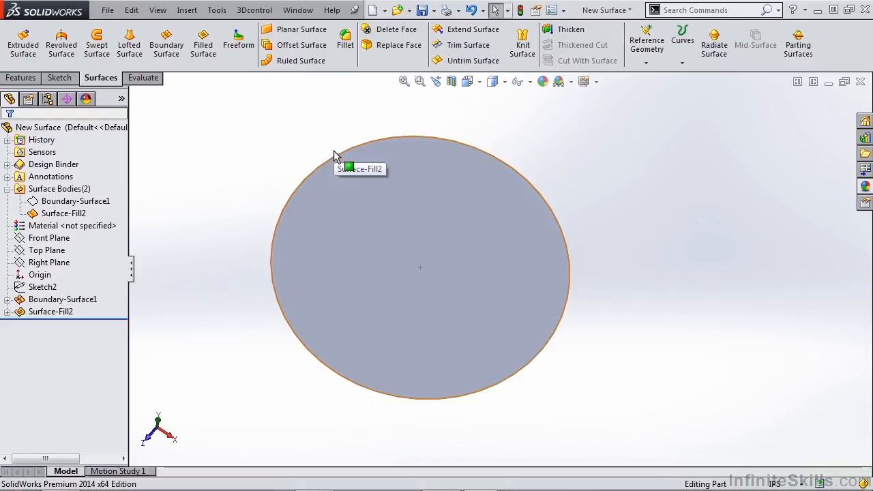
mouse_move(325, 149)
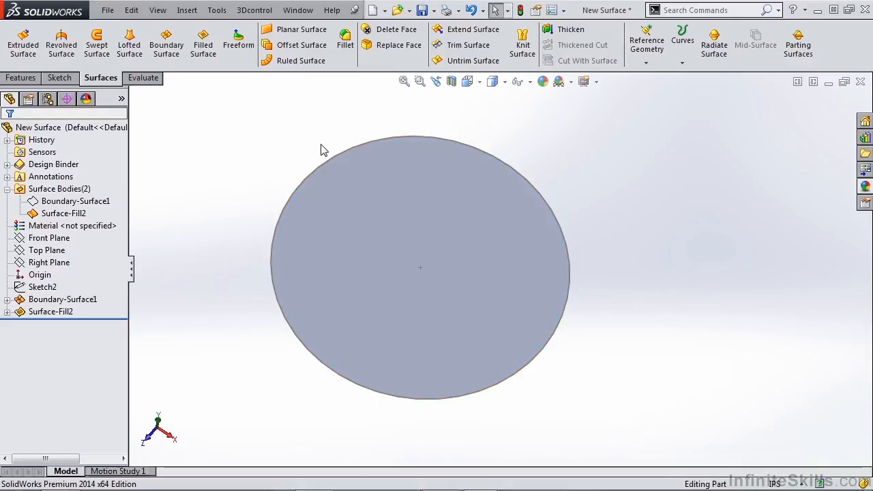
left_click(297, 9)
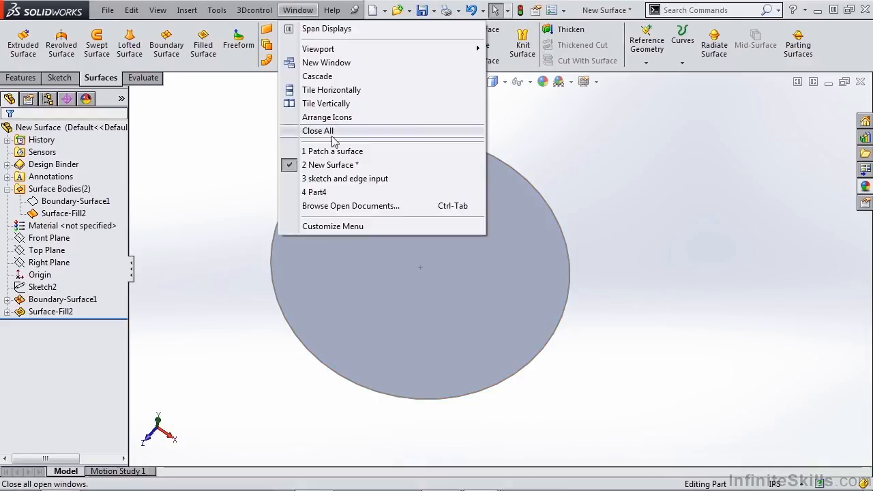
- Activate the 'Patch a surface' part from the Window menu
left_click(333, 150)
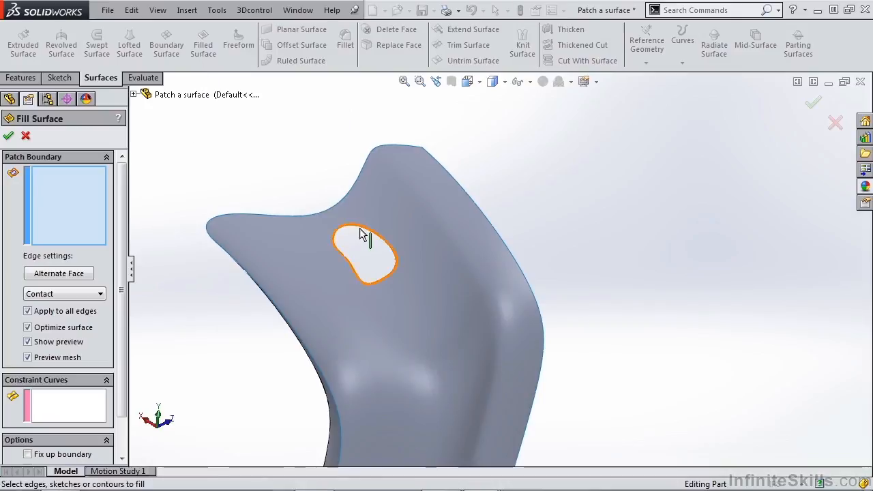
- Fill the hole using its edge as boundary with Tangent continuity, creating Surface-Fill1
left_click(355, 234)
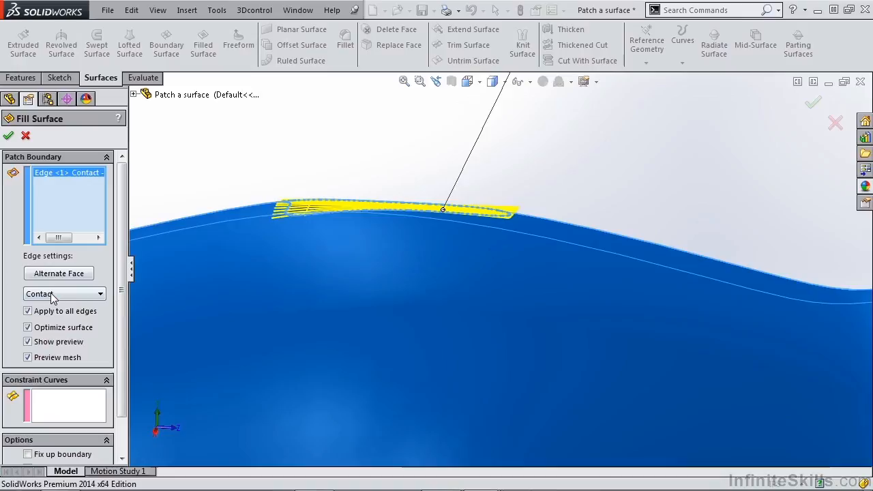
left_click(64, 293)
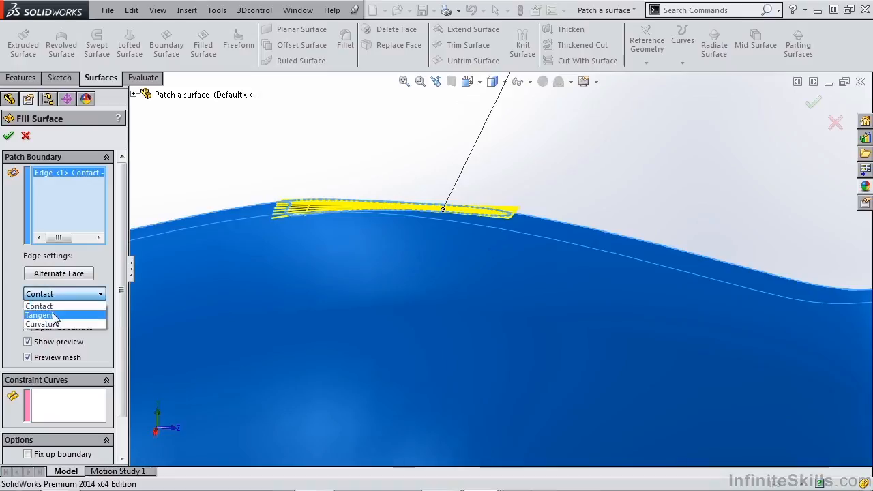
left_click(38, 315)
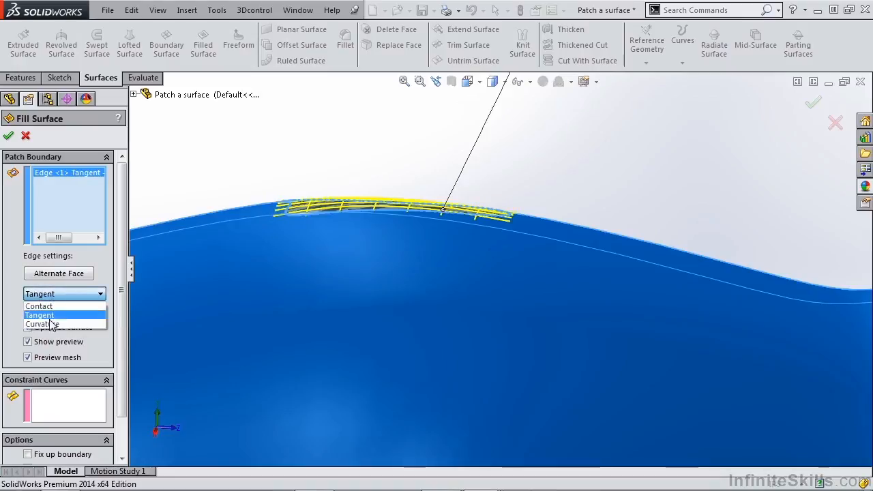
left_click(42, 325)
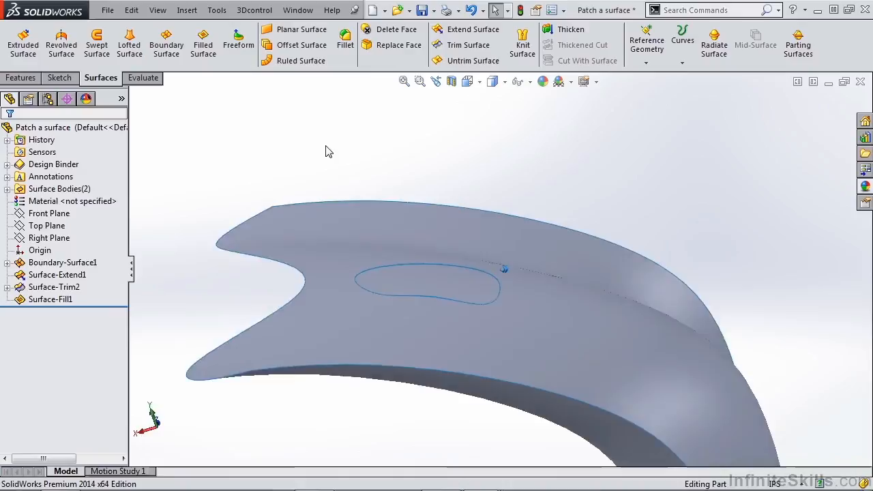
- Check curvature of the patched body, then start knitting Surface-Fill1 with Surface-Trim2
left_click(142, 76)
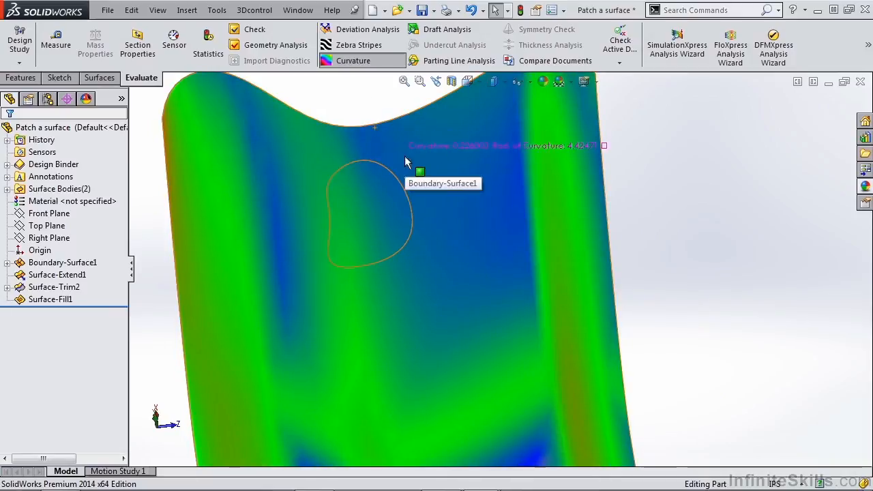
mouse_move(412, 169)
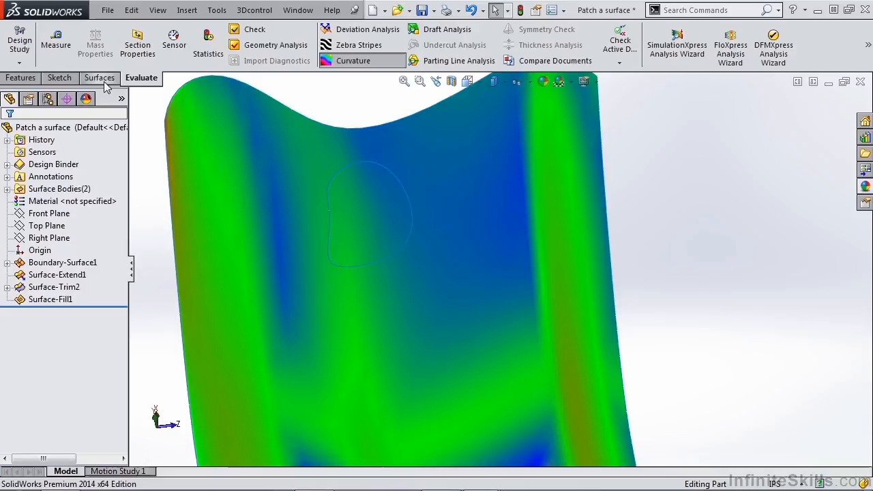
left_click(101, 76)
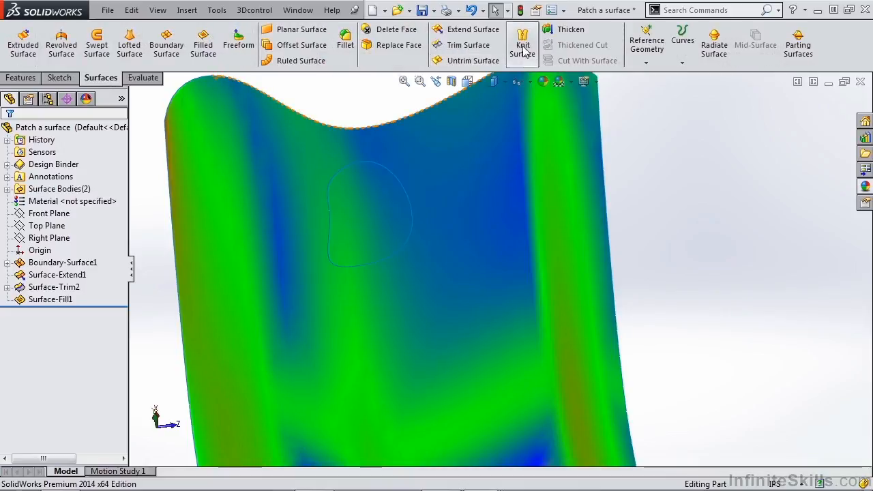
left_click(523, 43)
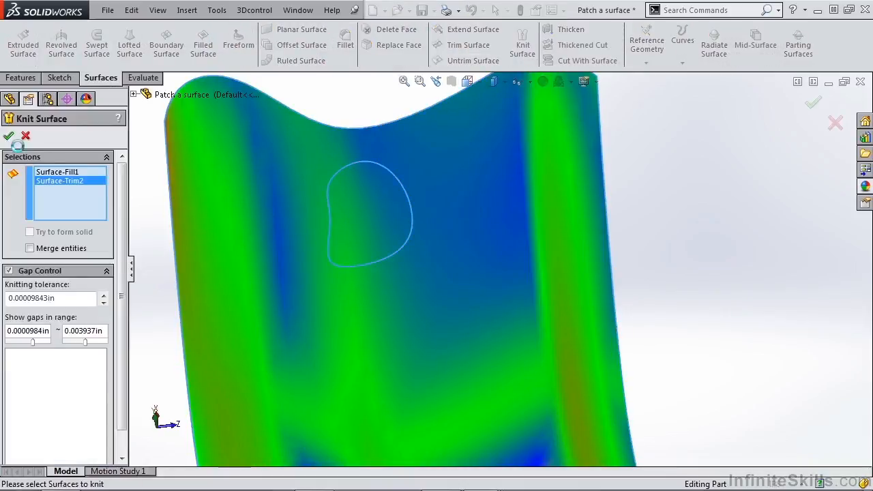